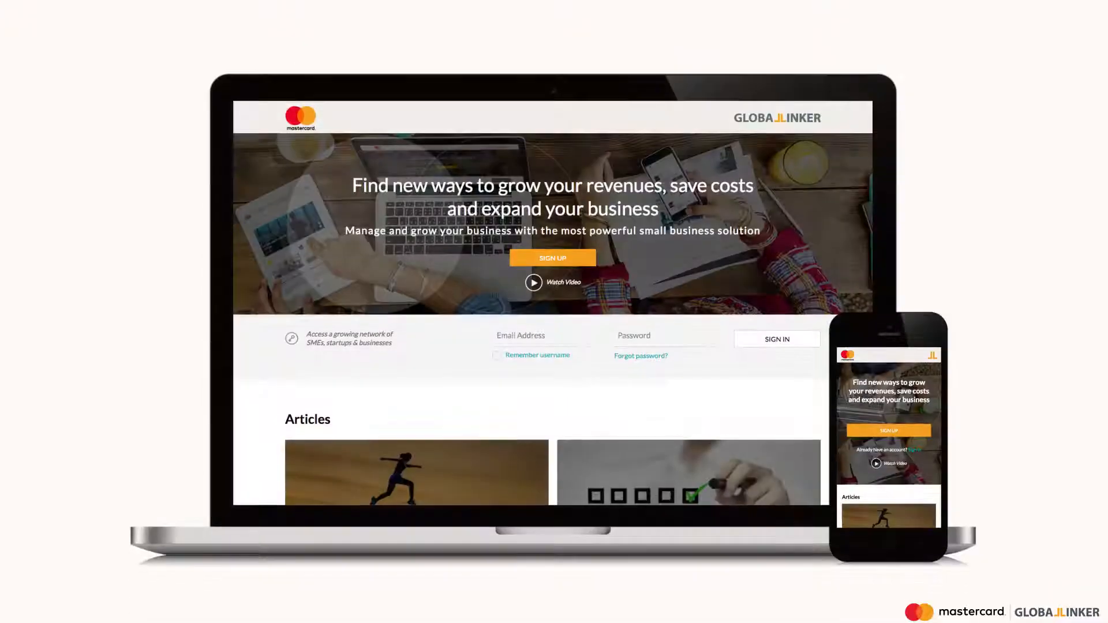
Step: Scroll the landing page down to the featured Articles section
scroll(down, 3)
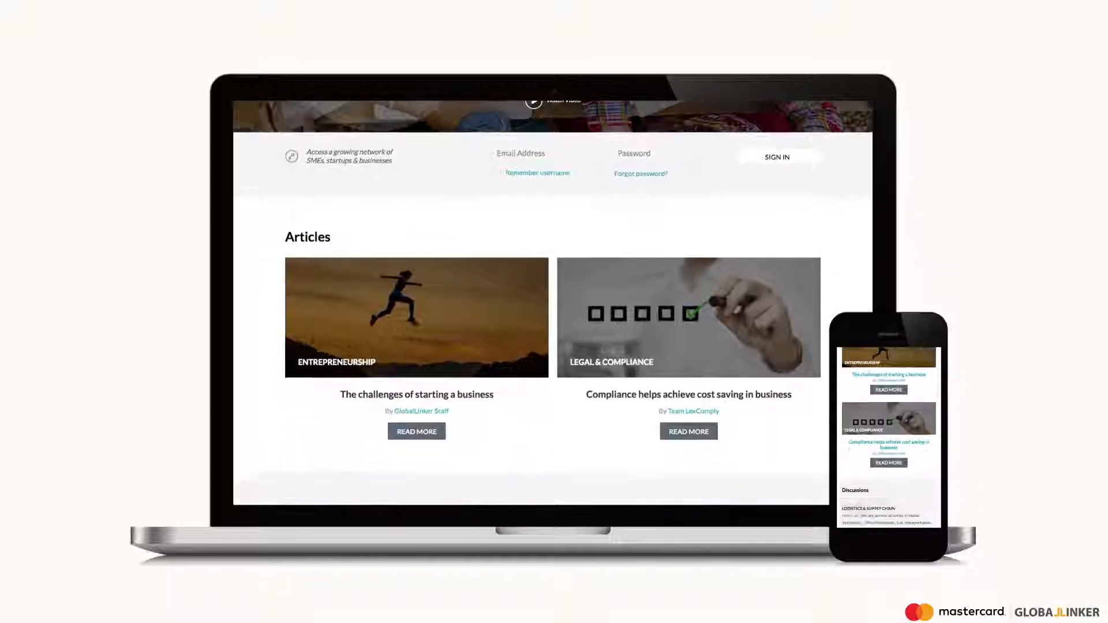
scroll(down, 3)
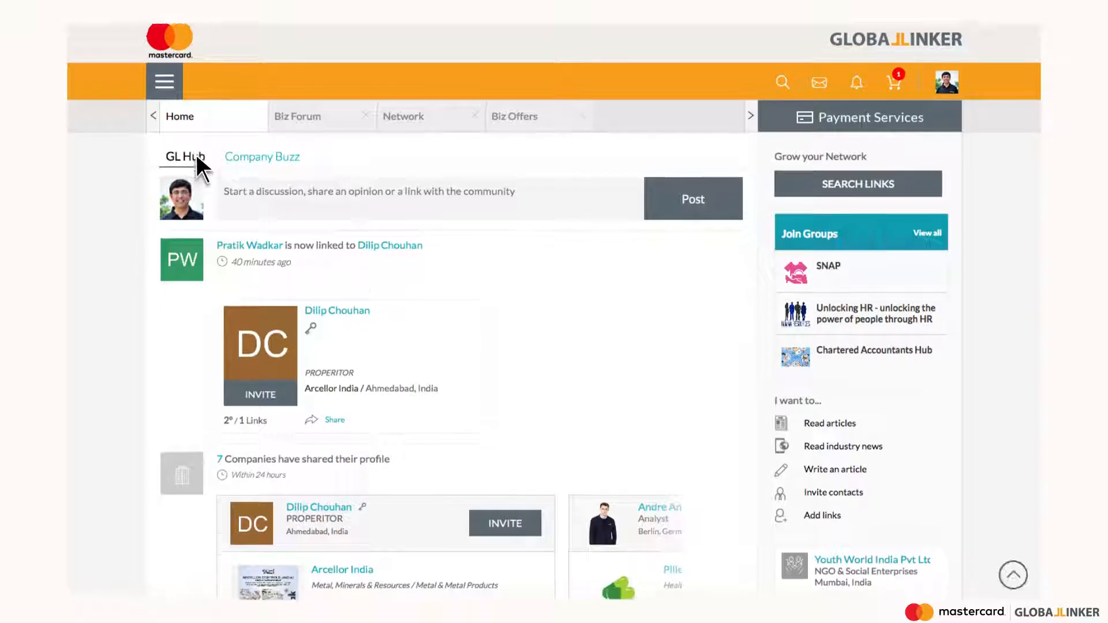
Step: Scroll through the GL Hub community feed on the signed-in Home page
scroll(down, 3)
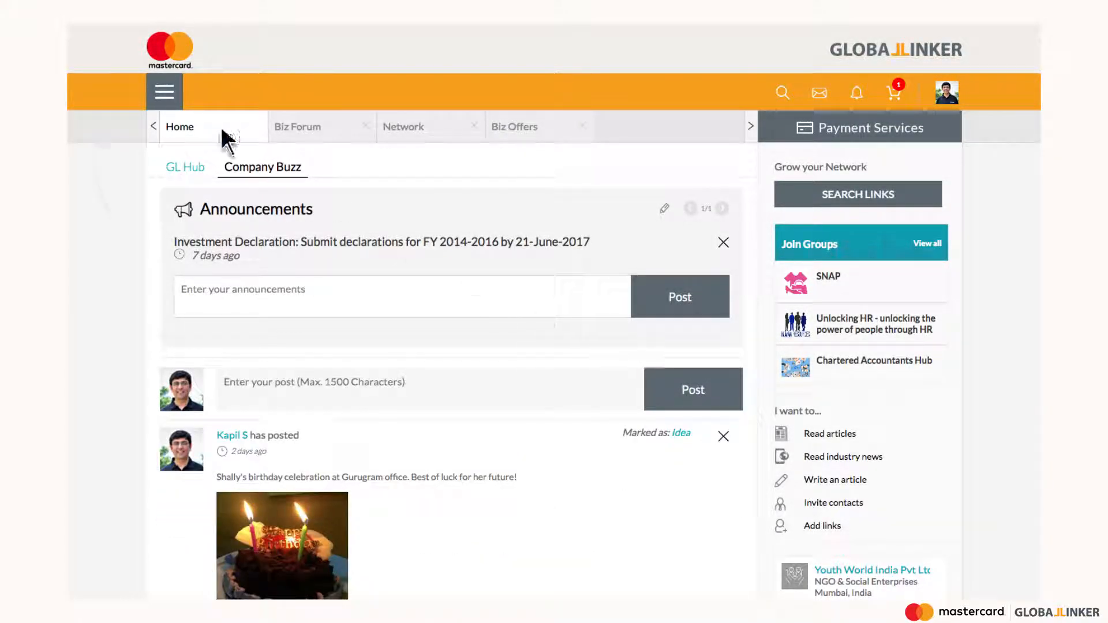
Step: Browse the Network section's My Links list, then move to the Add Links recommendations
click(404, 127)
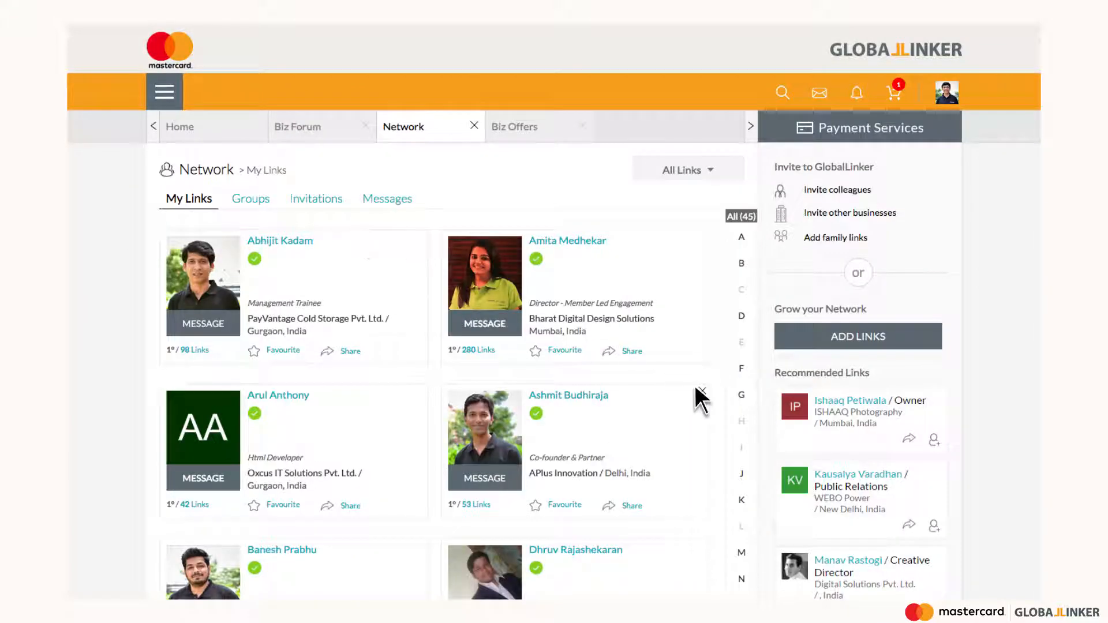
scroll(down, 3)
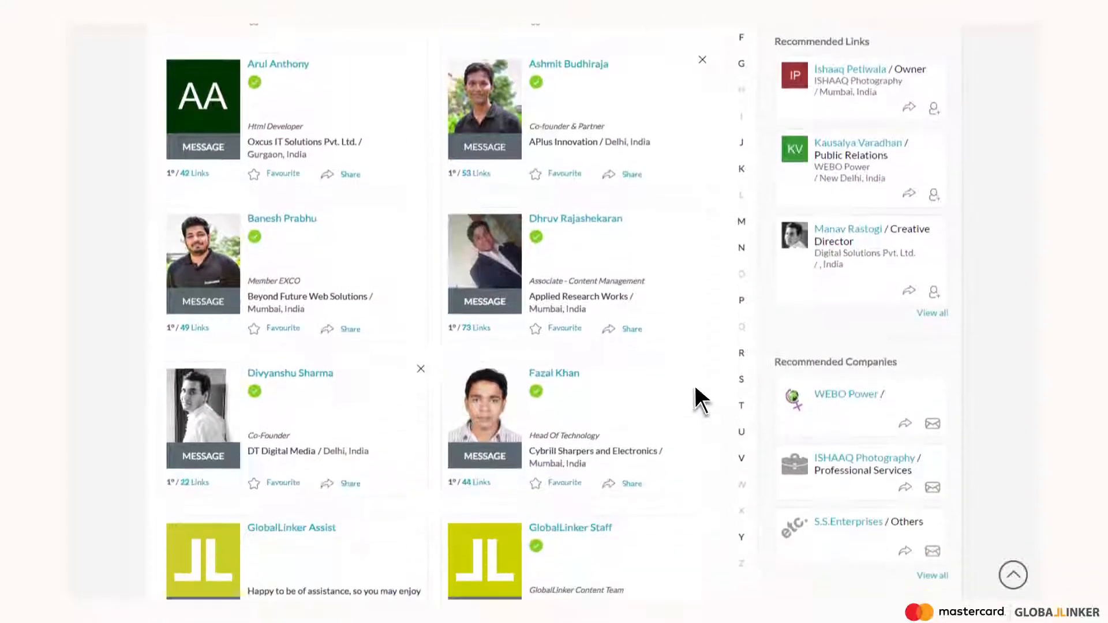
scroll(up, 3)
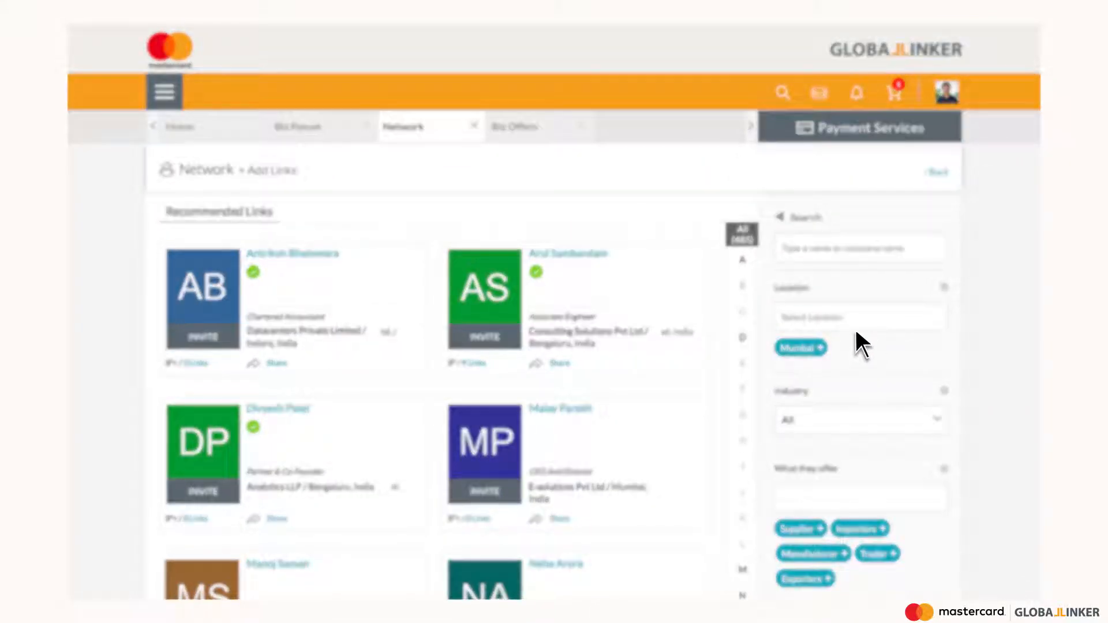
click(296, 127)
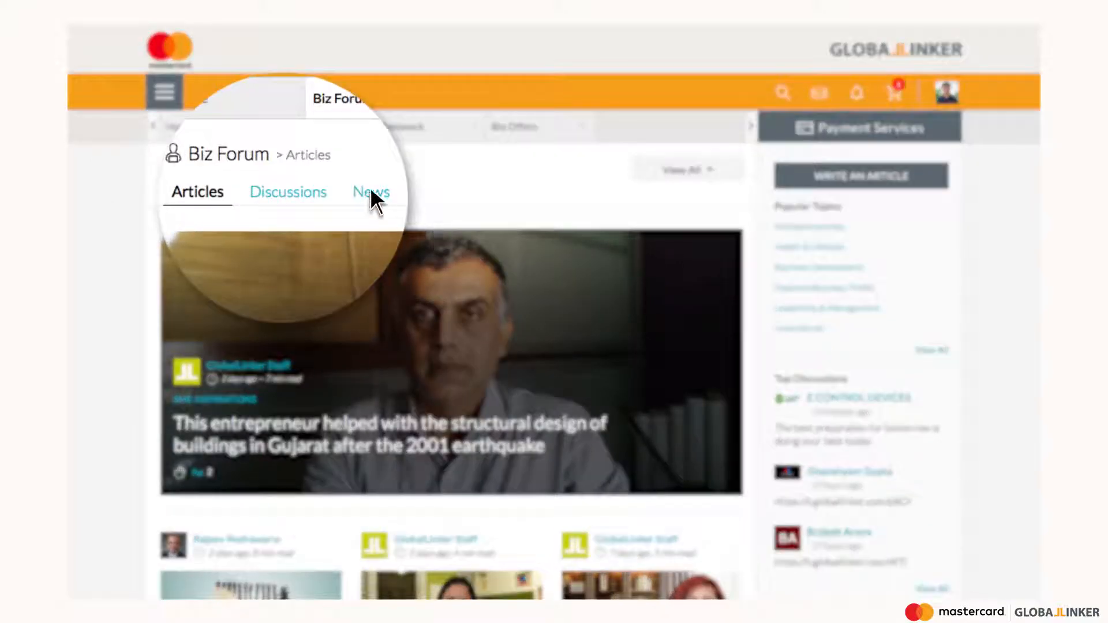
Step: Show the Biz Forum Discussions and bring up the site sections menu
click(287, 192)
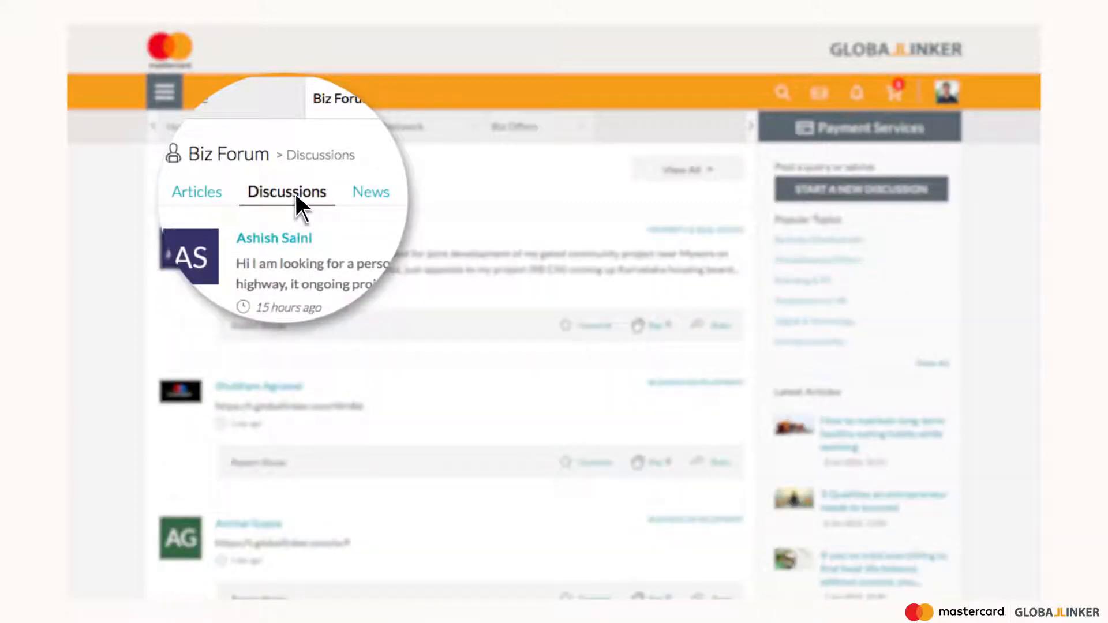
click(163, 92)
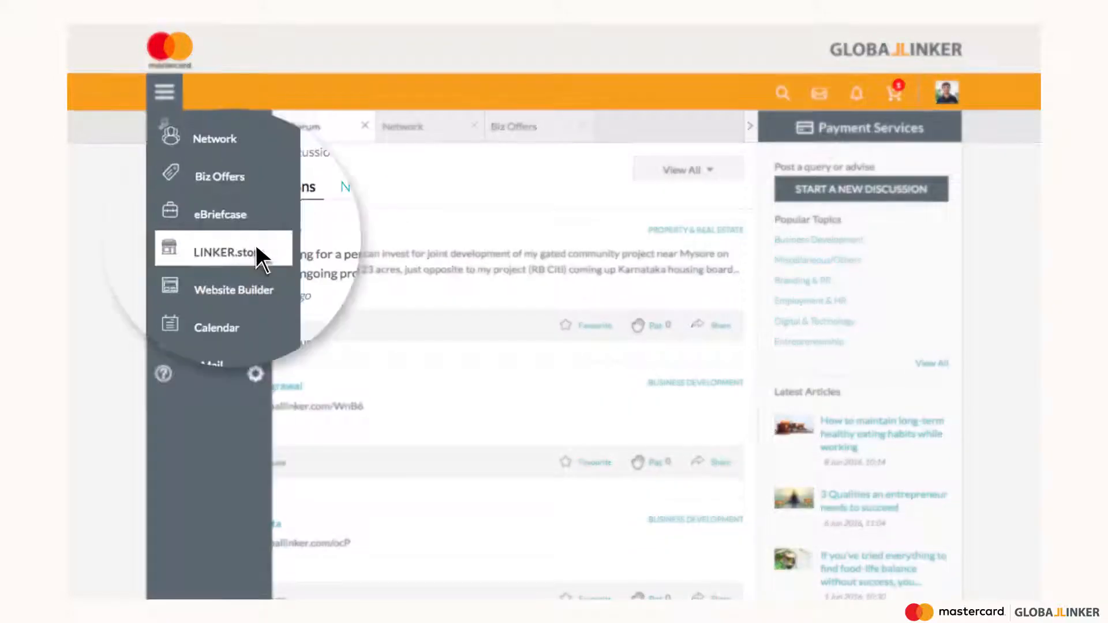
Step: View Linker.store and its setup, business verification and publish store steps
click(233, 251)
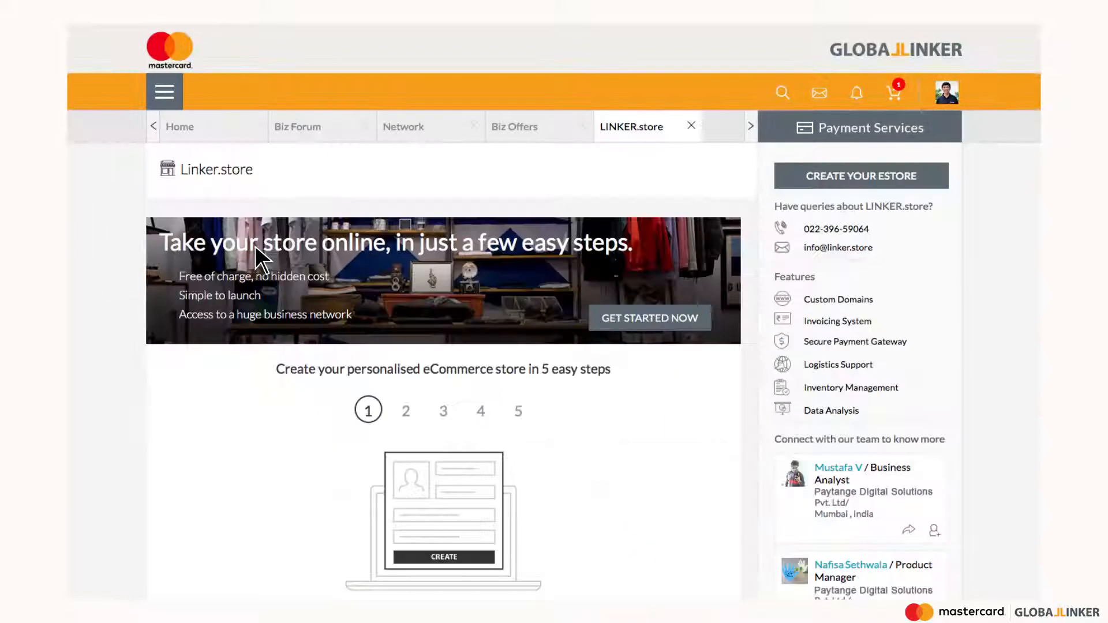
click(405, 289)
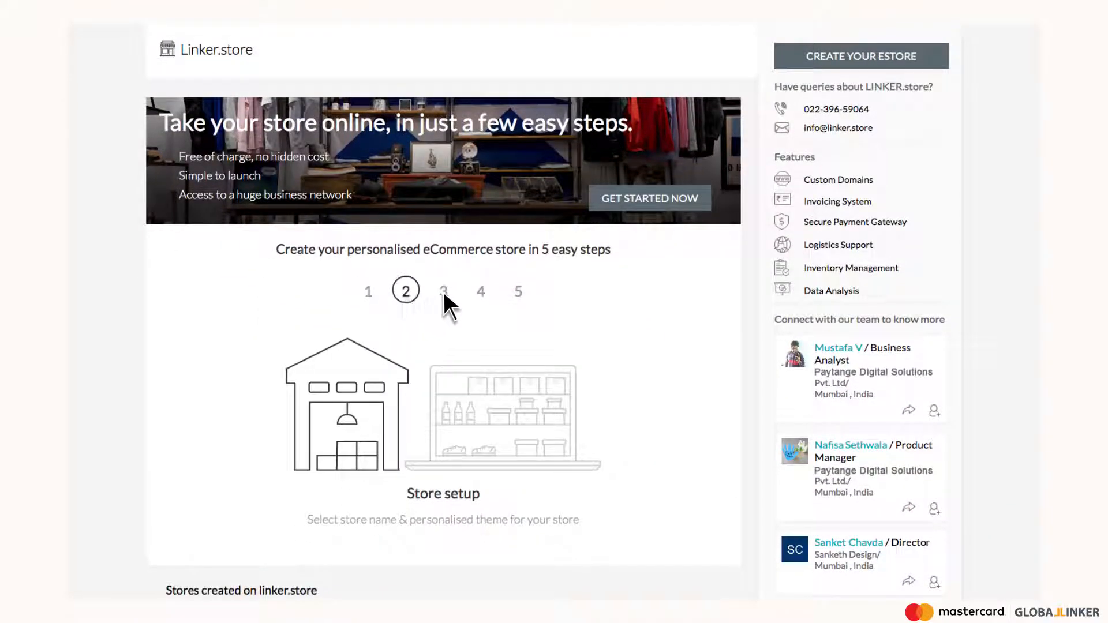
click(480, 291)
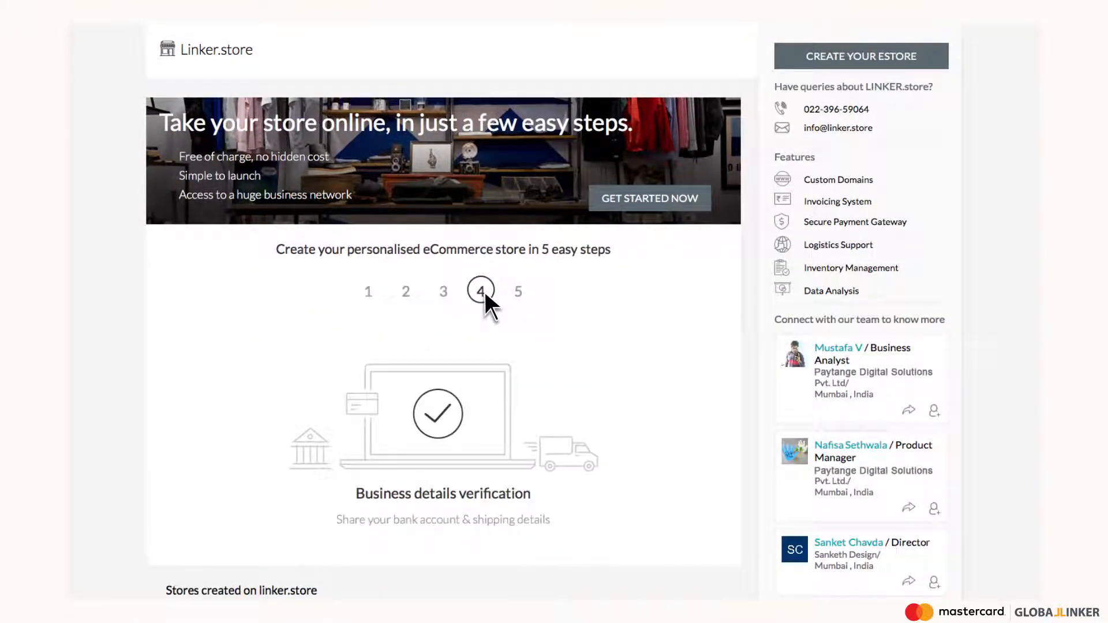
click(518, 291)
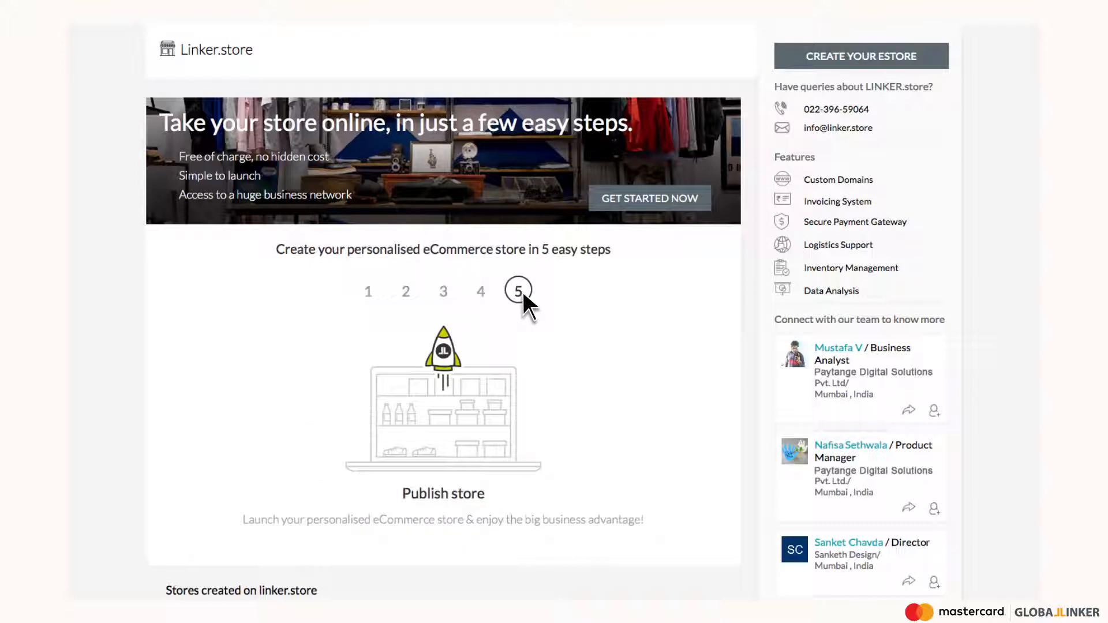
Step: Go to the Biz Offers partner deals page from the sections menu
click(170, 97)
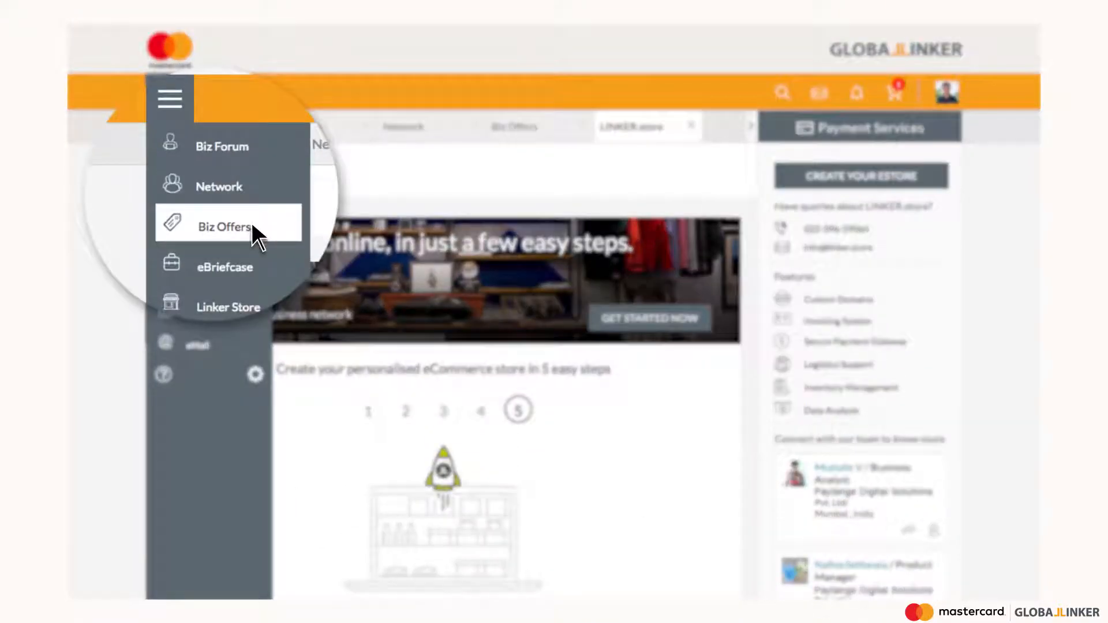
click(224, 227)
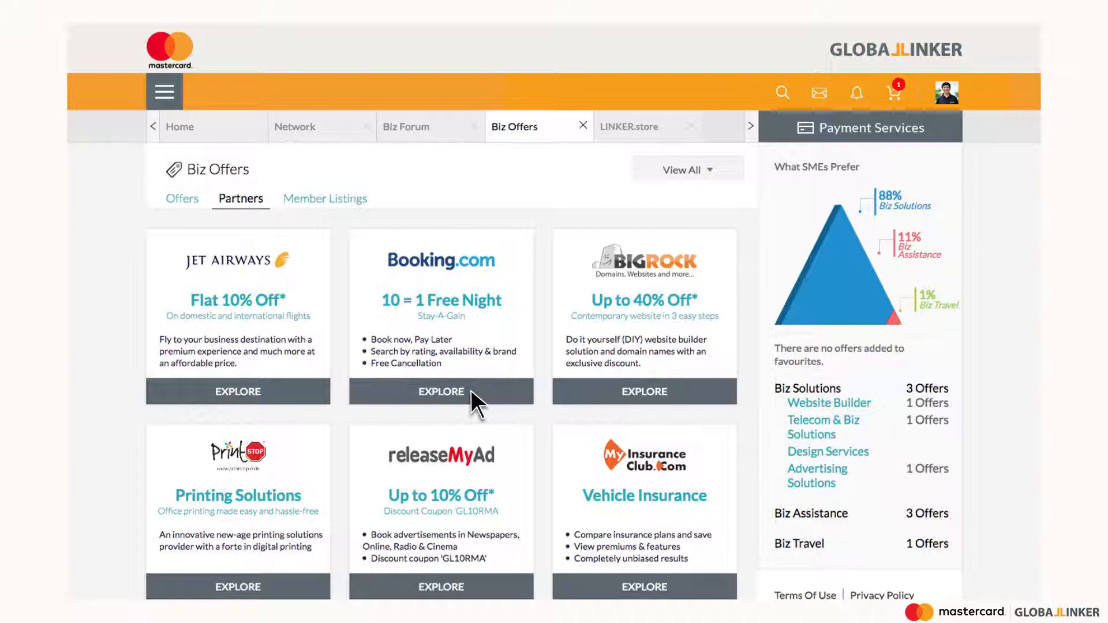